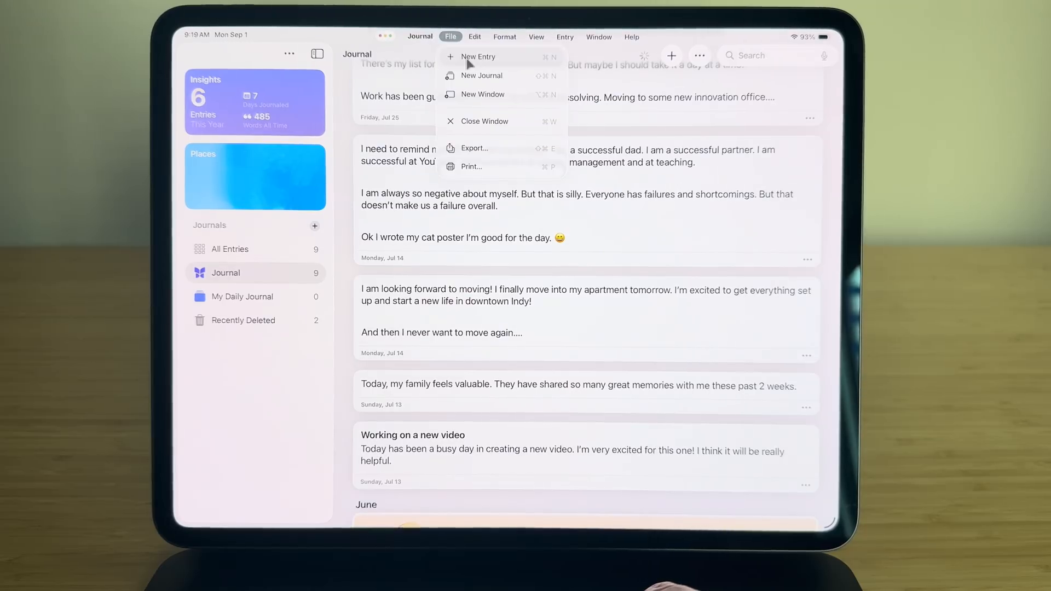
# Start a new Journal entry titled 'Date night!' and go back Home.
pyautogui.click(478, 57)
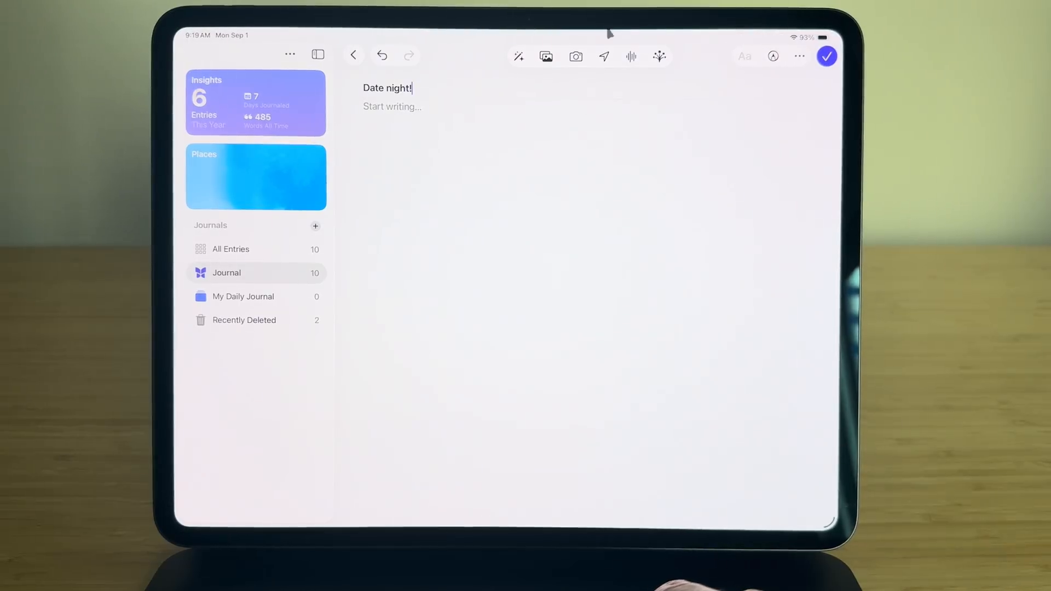
pyautogui.click(564, 36)
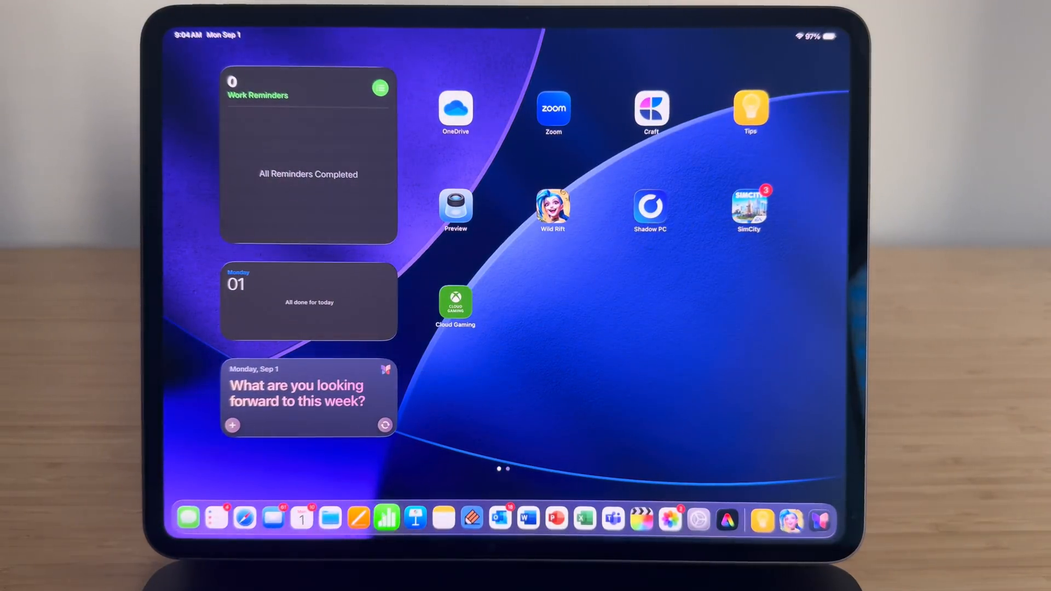
# Open Numbers and tile the Grocery sheet and Blank 5 windows side by side.
pyautogui.click(387, 519)
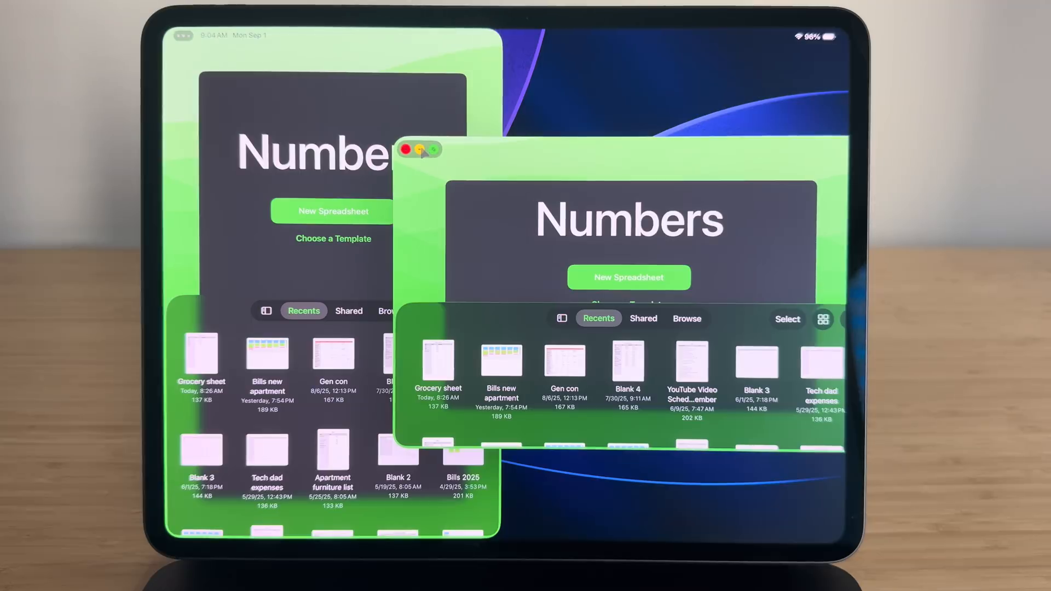
pyautogui.click(442, 151)
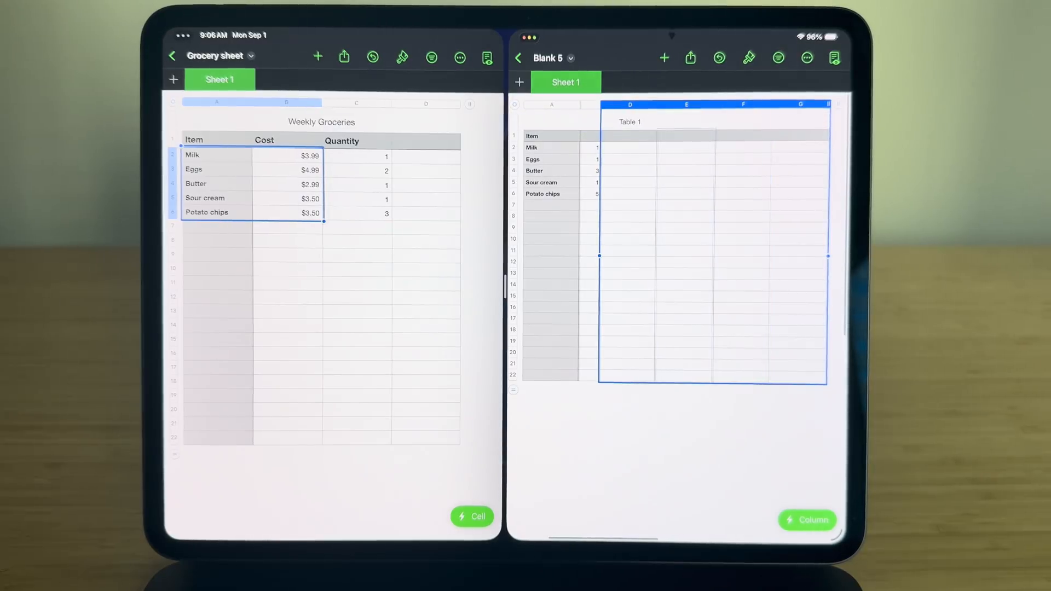
# Delete the extra columns from the Blank 5 table.
pyautogui.click(532, 36)
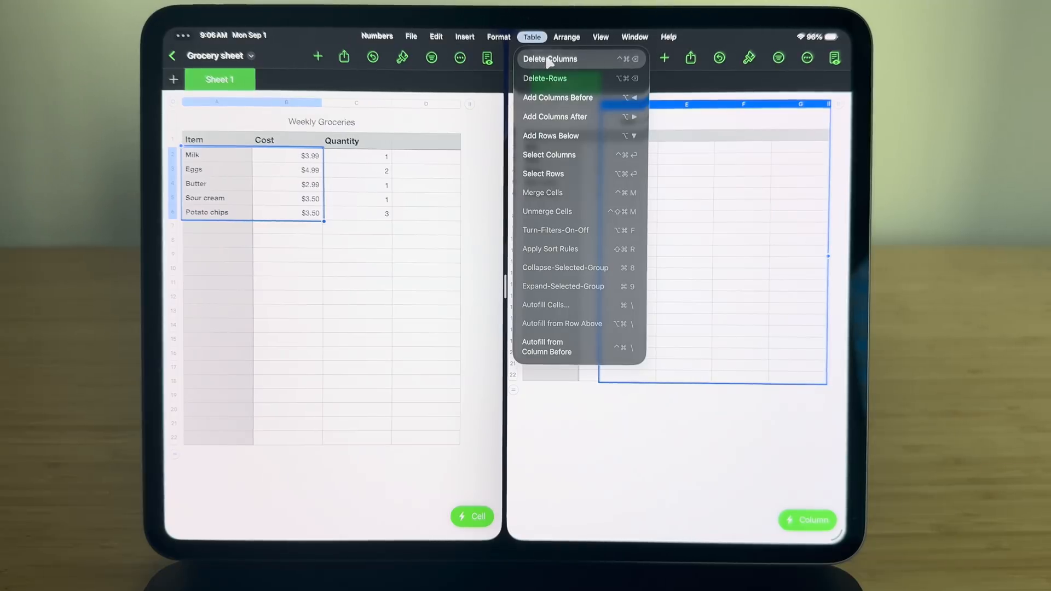
pyautogui.click(552, 60)
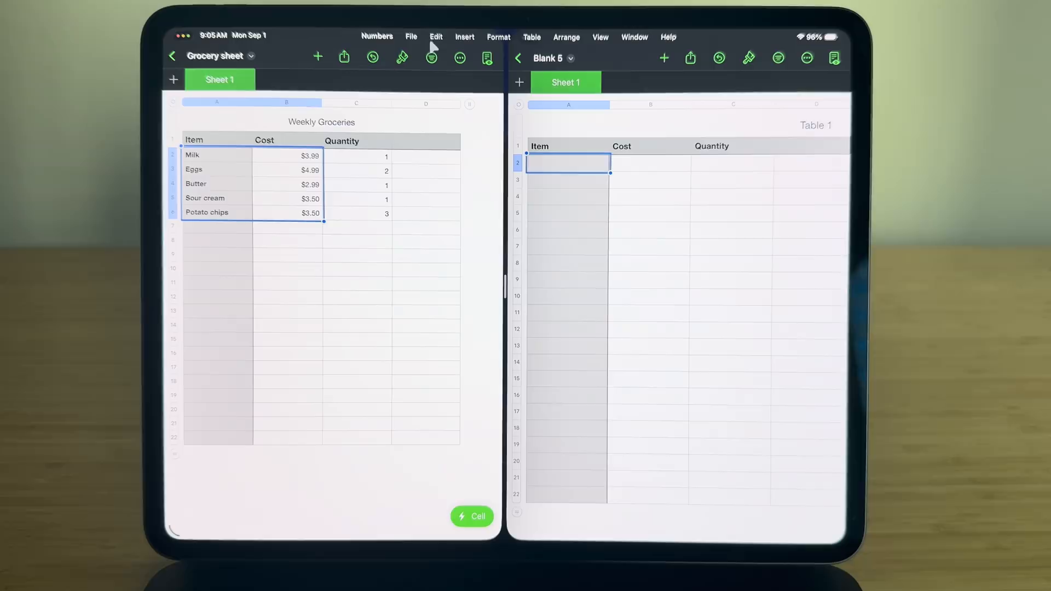
# Paste the grocery items and costs (Eggs, Butter, Sour cream, Potato chips) into Blank 5.
pyautogui.click(436, 36)
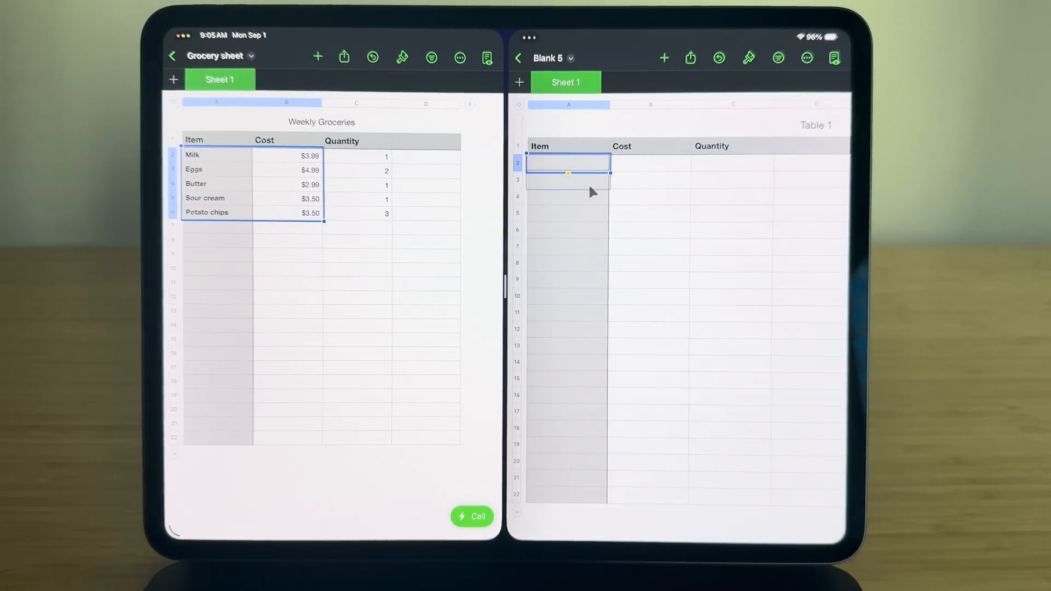
pyautogui.click(568, 180)
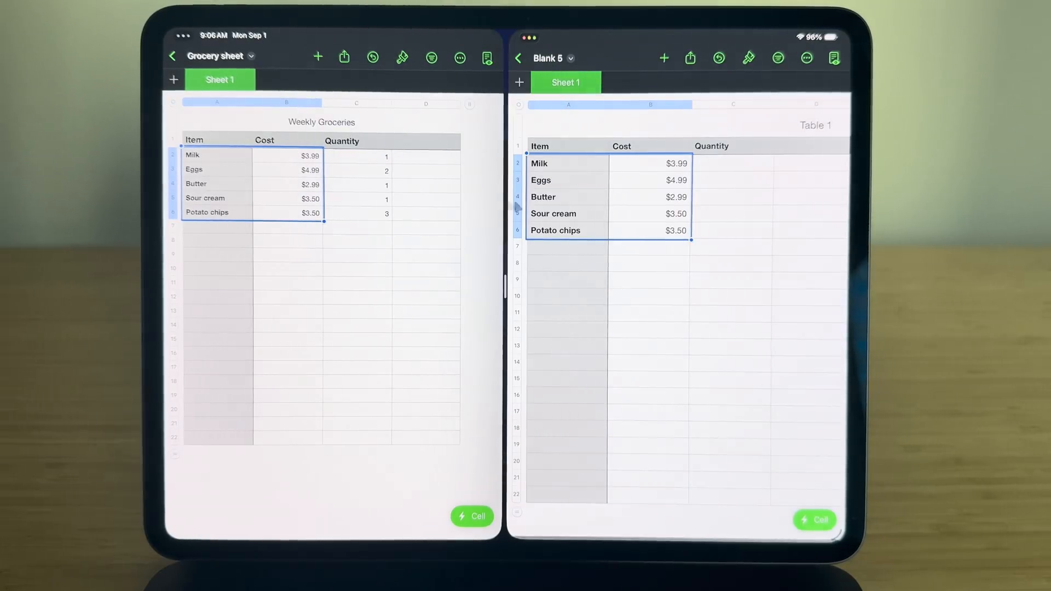
pyautogui.click(731, 164)
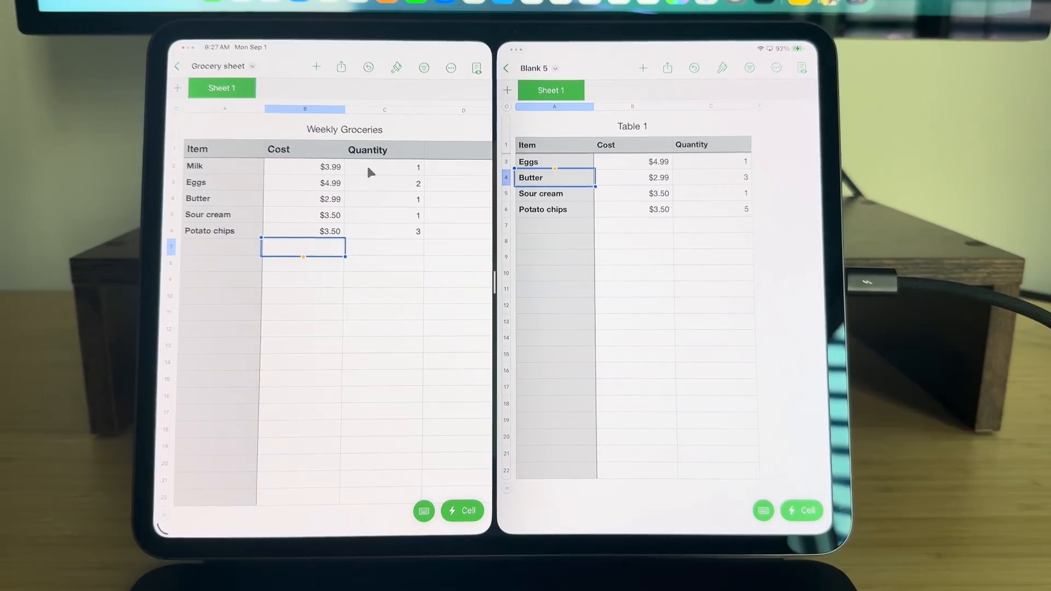
# Move the Grocery sheet window to the external display.
pyautogui.click(614, 48)
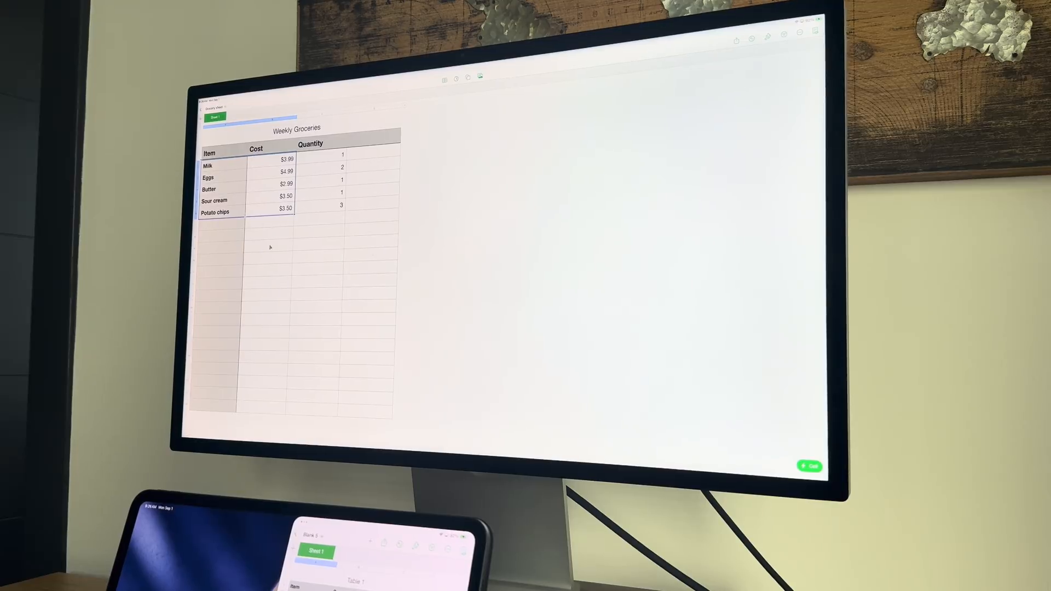
pyautogui.click(268, 243)
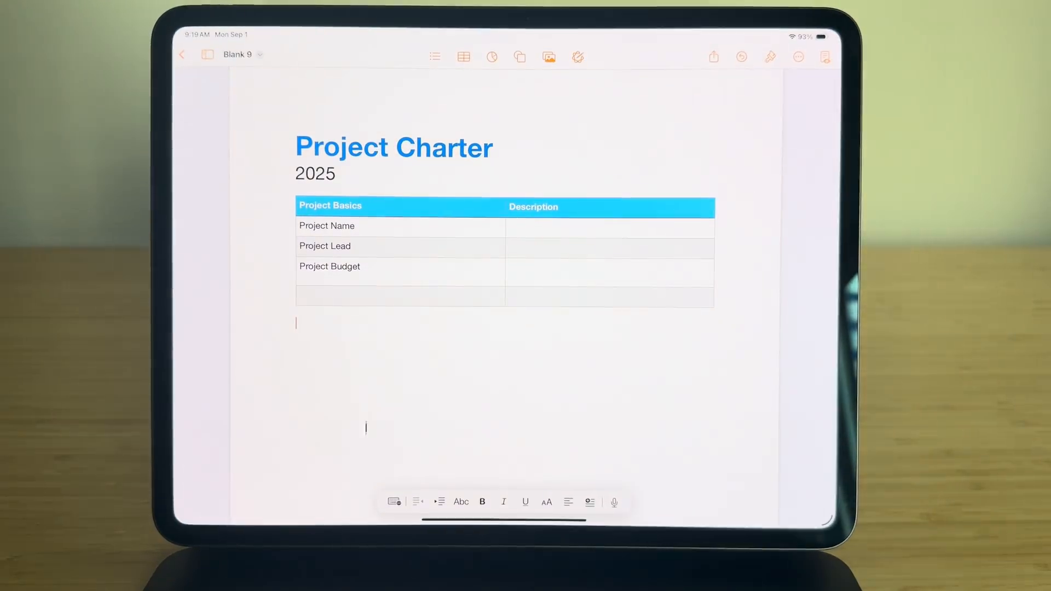
pyautogui.doubleClick(394, 147)
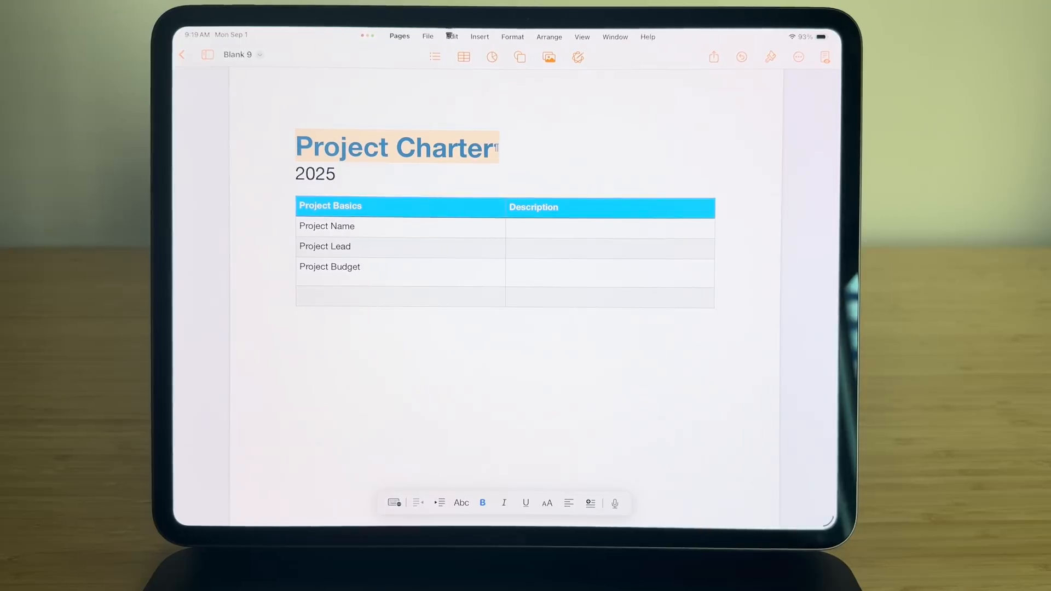
pyautogui.click(451, 36)
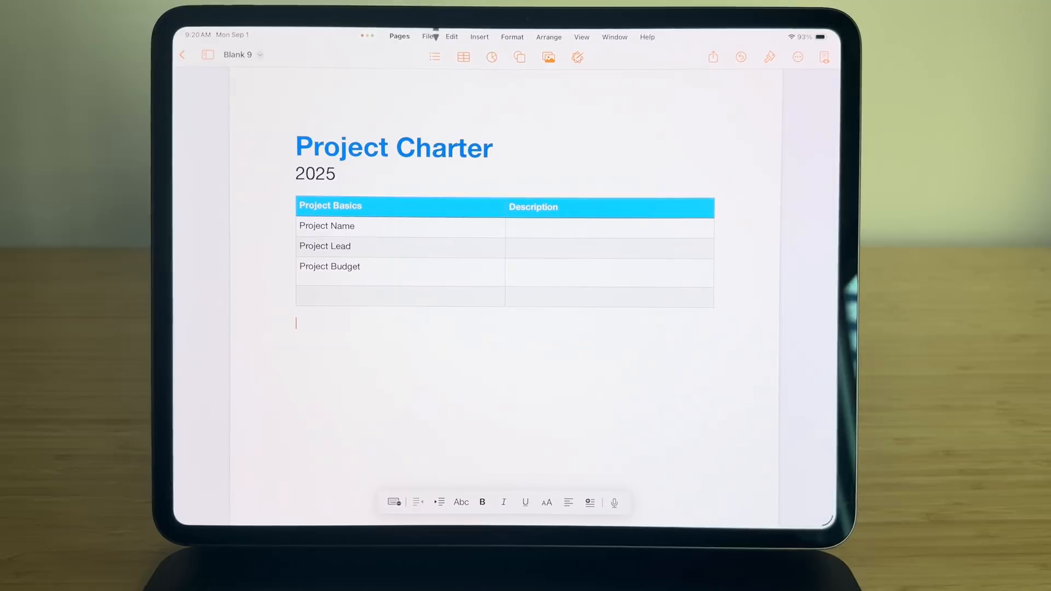
pyautogui.click(452, 36)
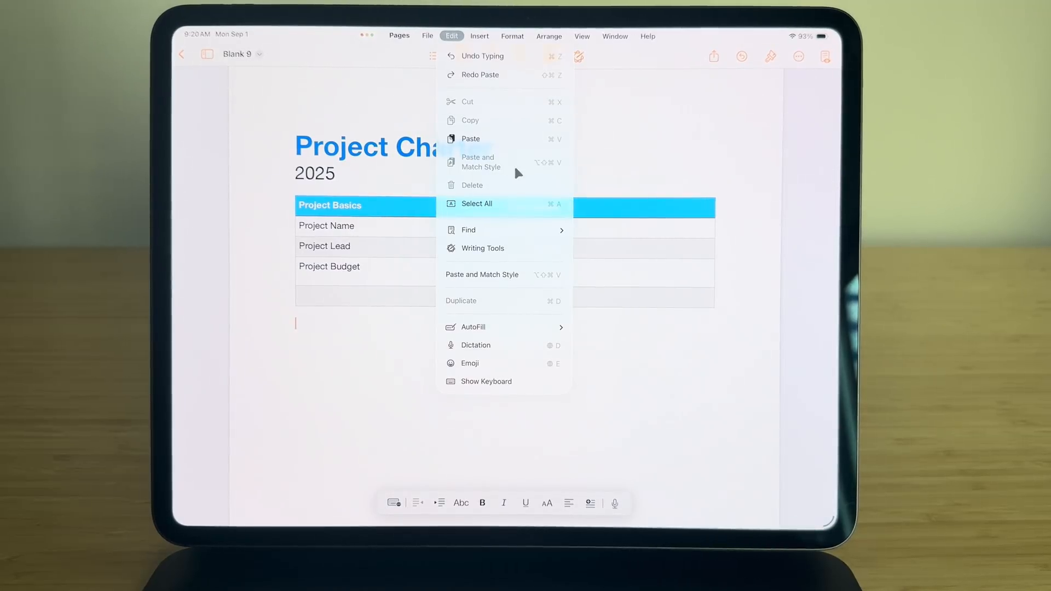
pyautogui.moveTo(549, 175)
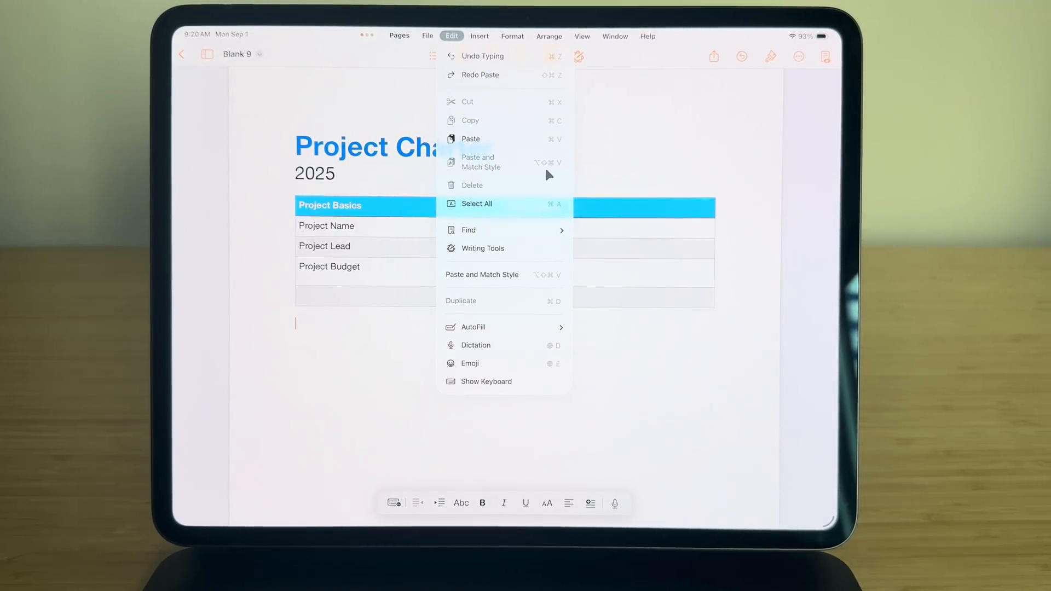
pyautogui.moveTo(540, 176)
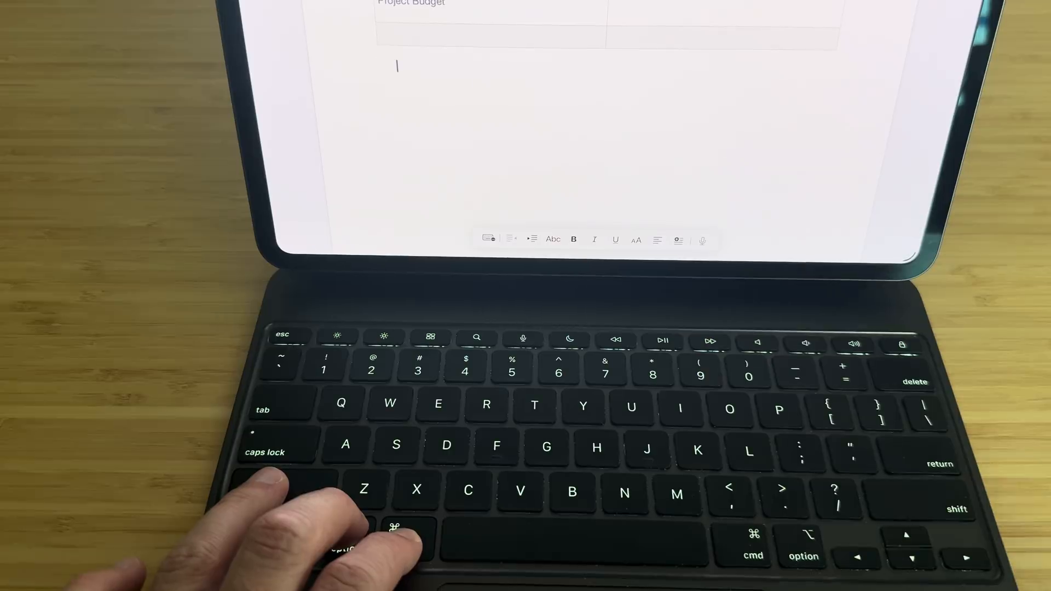
pyautogui.write('Project Charter')
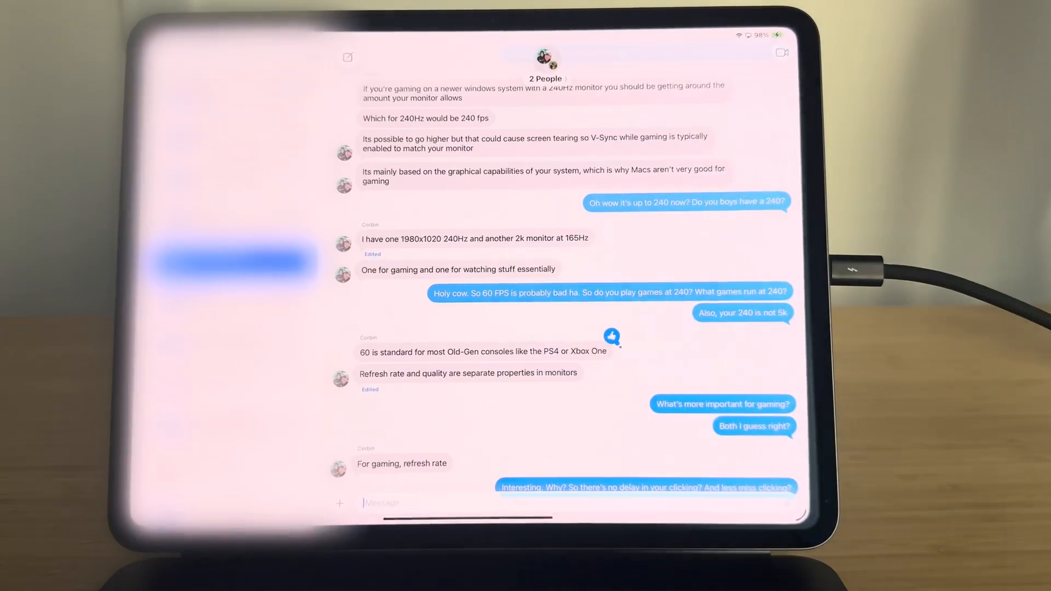
# Apply the Aurora background to the gaming-monitor group chat and close its details.
pyautogui.click(545, 59)
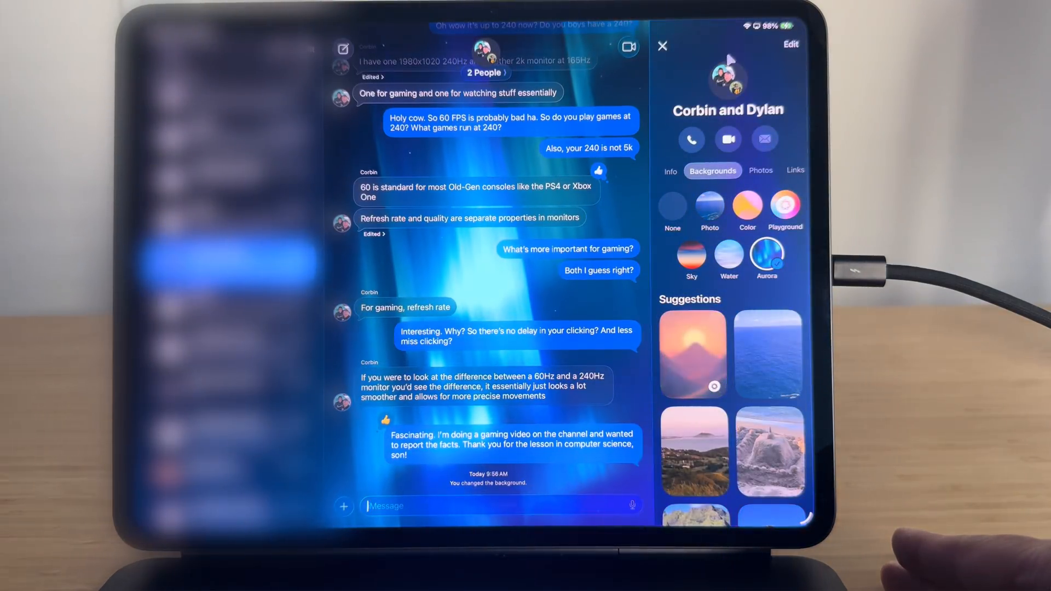
pyautogui.click(662, 45)
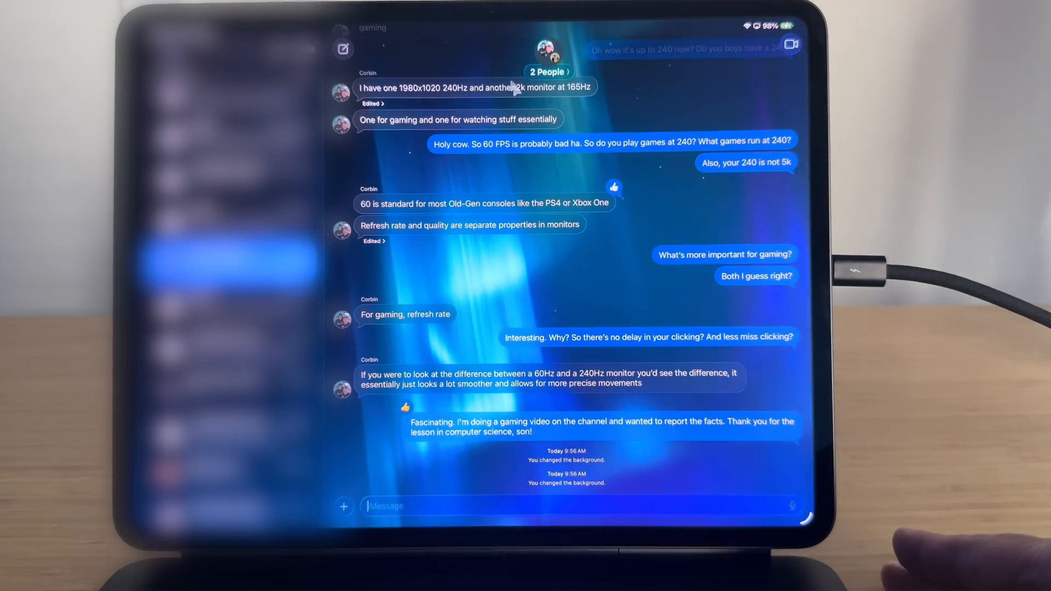